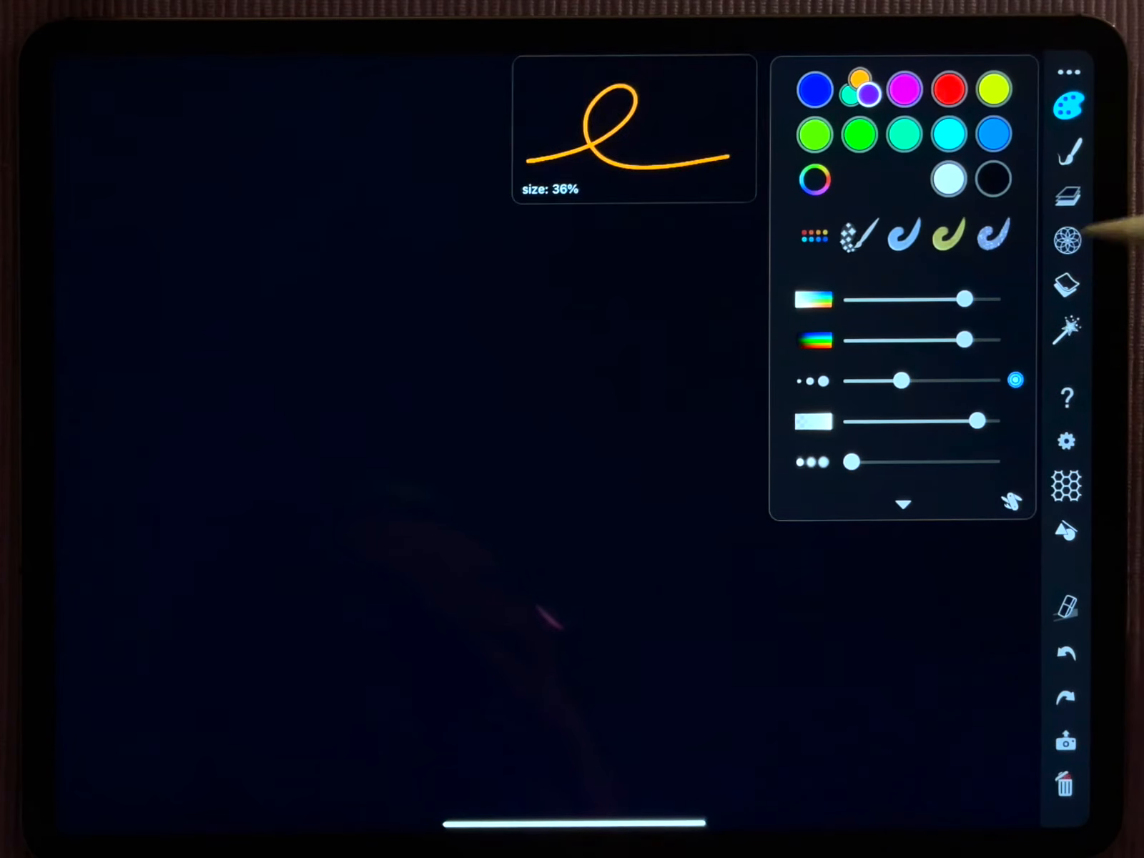
Step: Choose a wallpaper group with a three-colour symmetry in the symmetry panel
left_click(1068, 242)
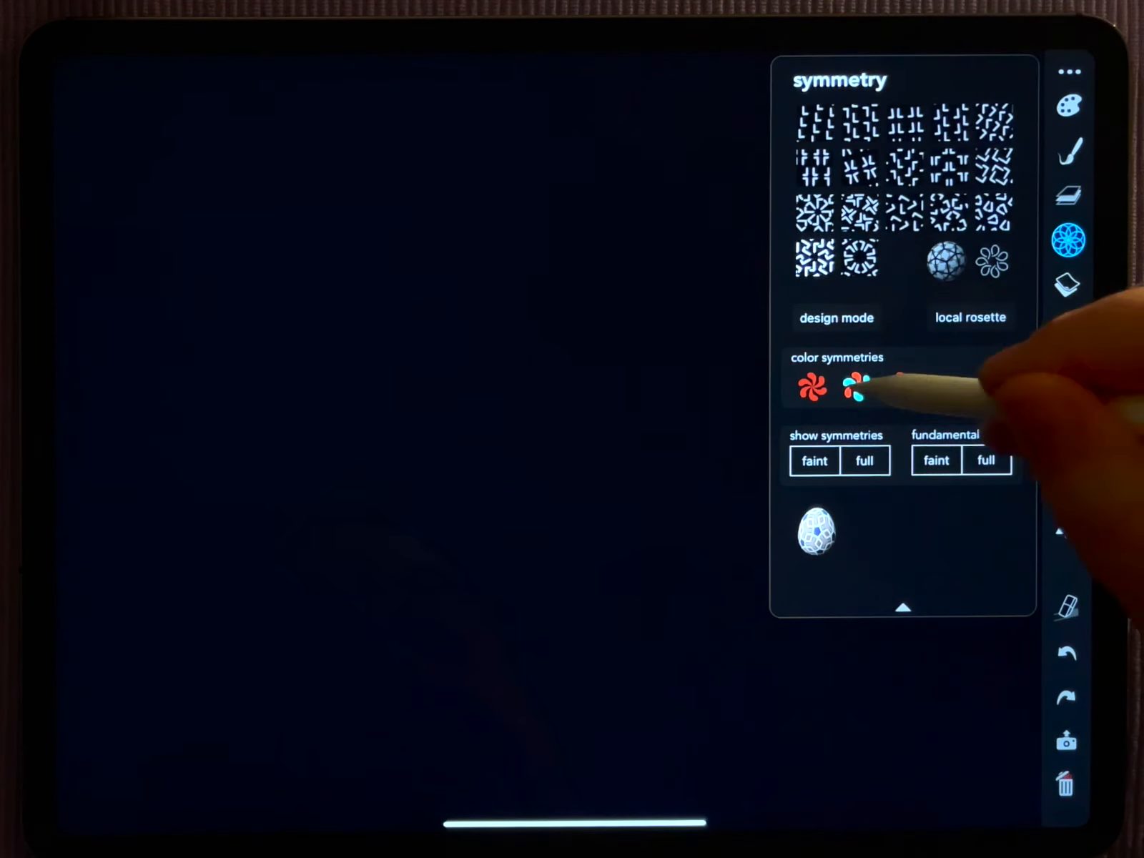
left_click(854, 386)
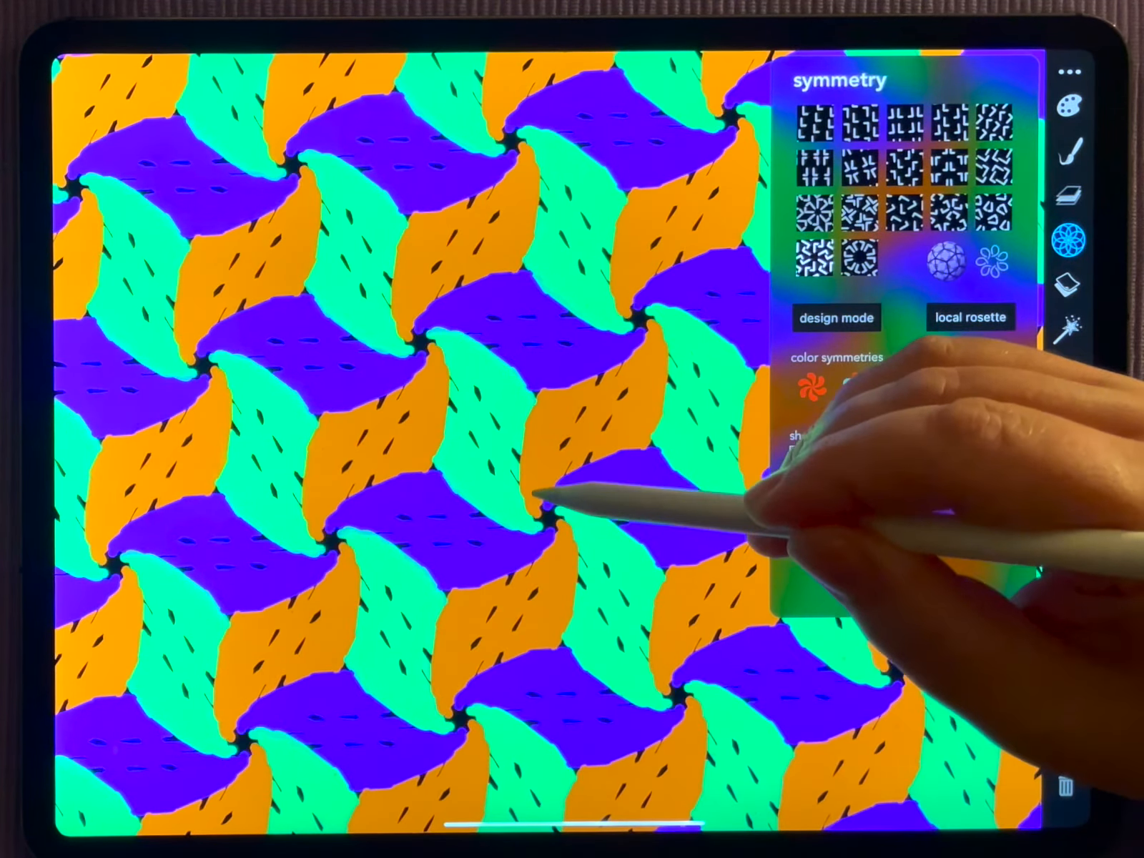
Step: Redraw the tiles as smooth orange, green and purple crescents without dark flecks
left_click(851, 387)
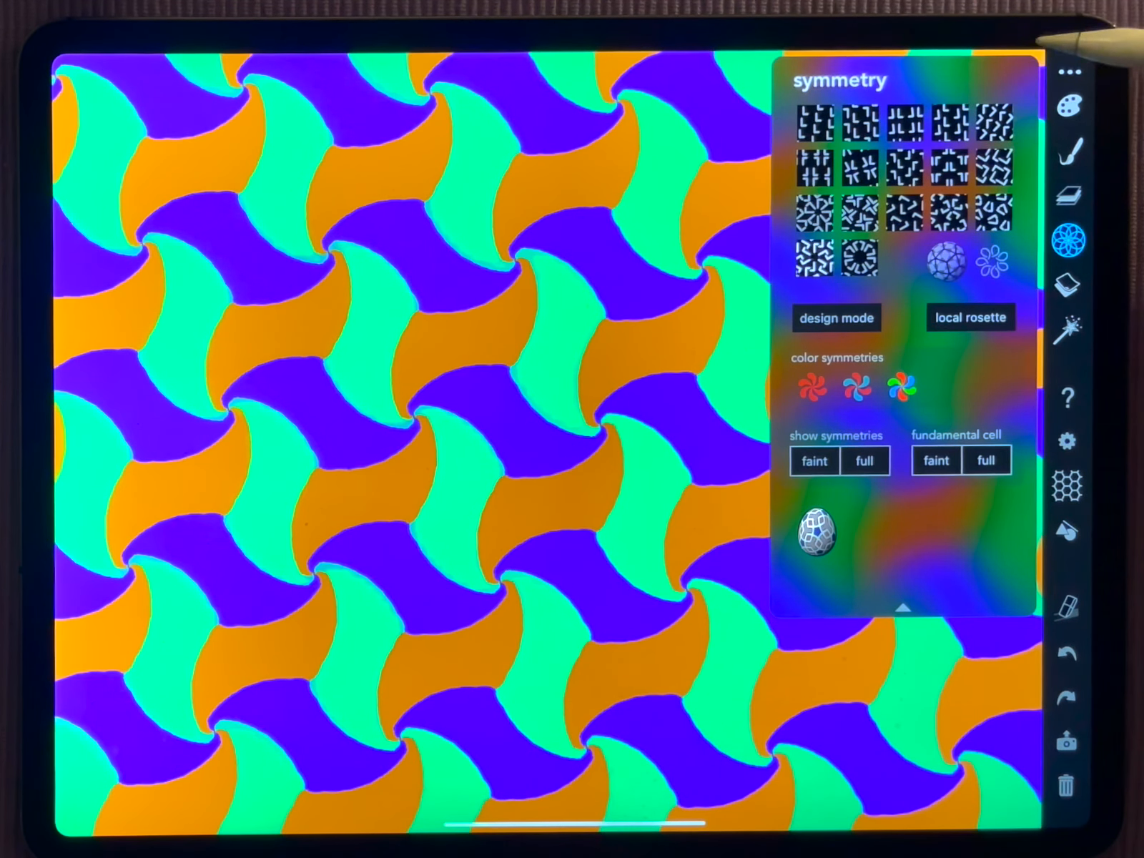
Step: Start a new woven pattern of thick red, green and blue strokes on a dark background
left_click(1069, 106)
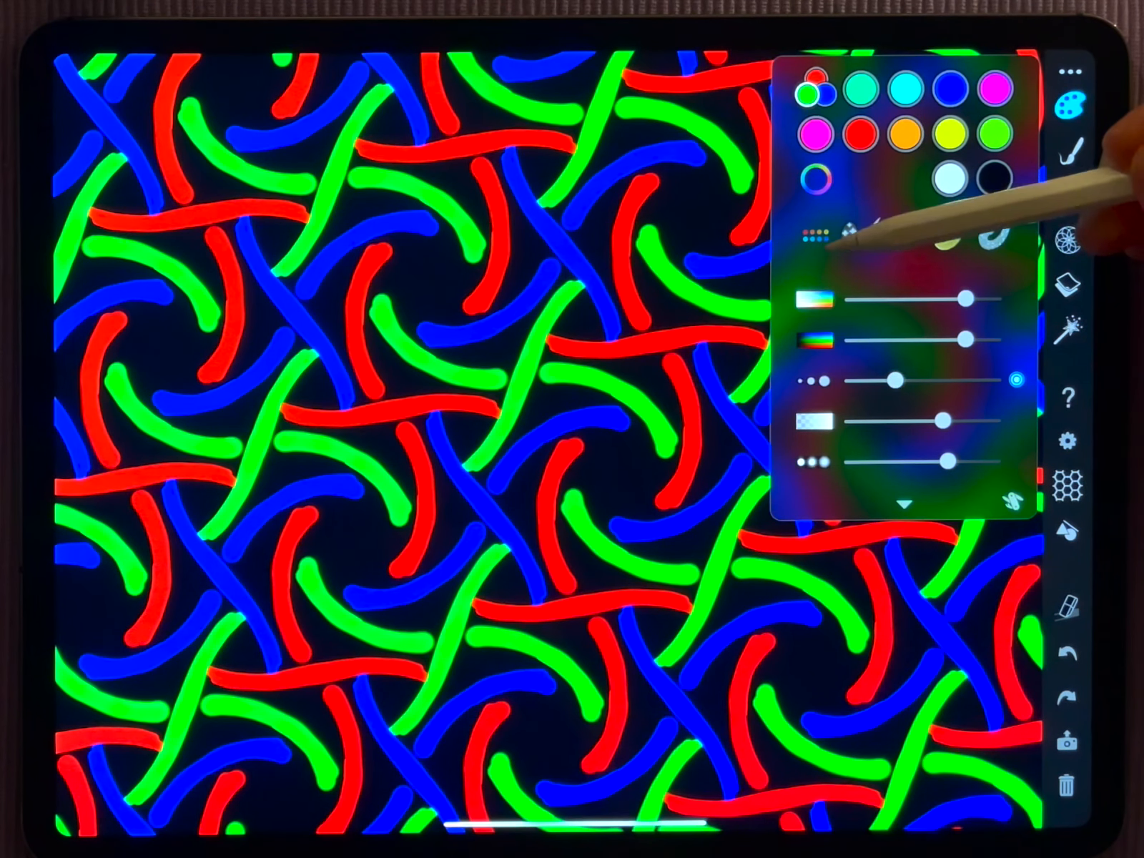
Step: Fetch a ten-swatch palette of pastel and bright colours into the symmetry colour picker
left_click(812, 177)
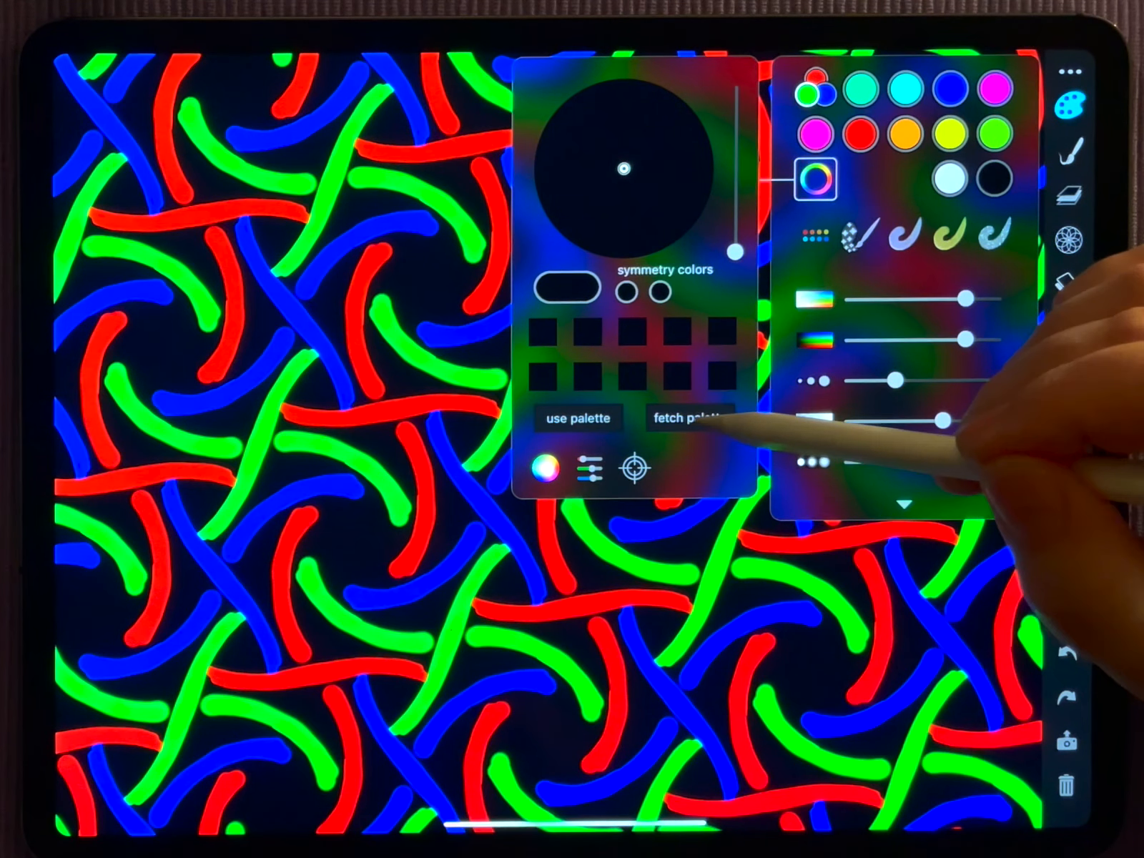
left_click(687, 418)
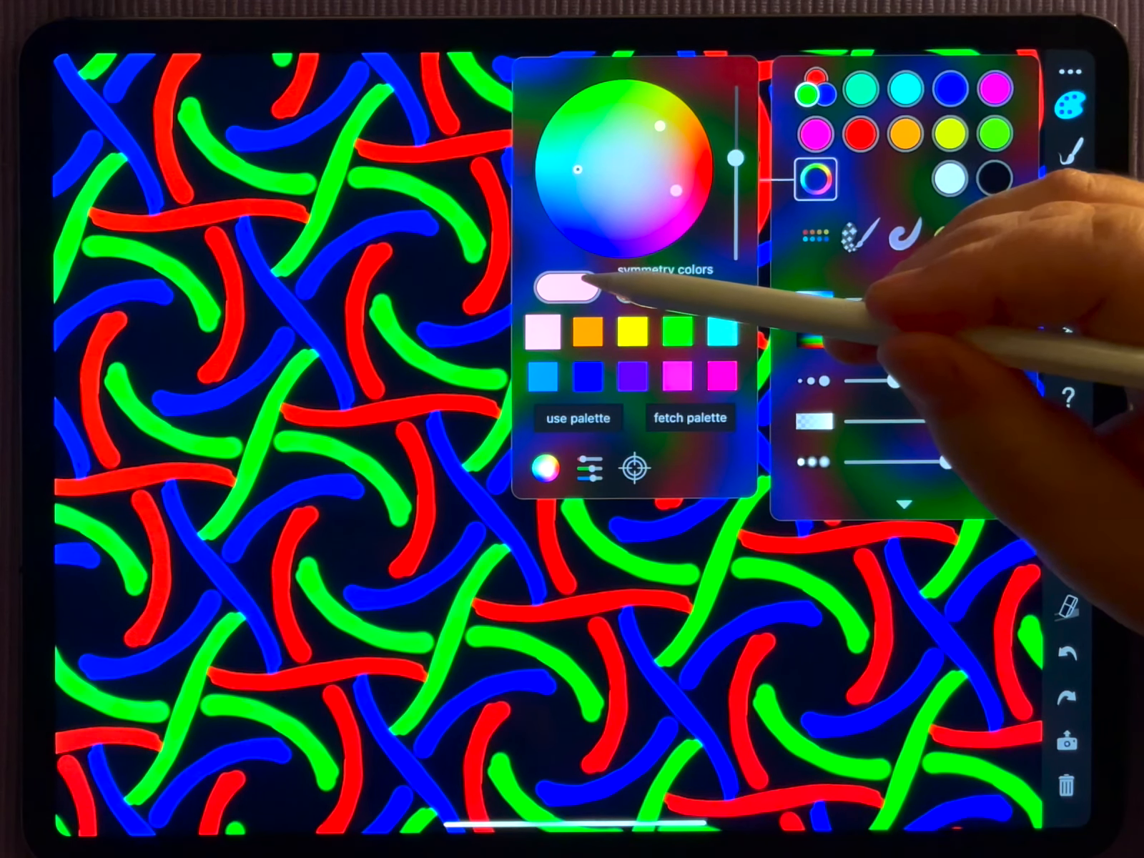
Step: Assign pale pink from the fetched palette as a symmetry colour for the redrawn tiling
left_click(576, 286)
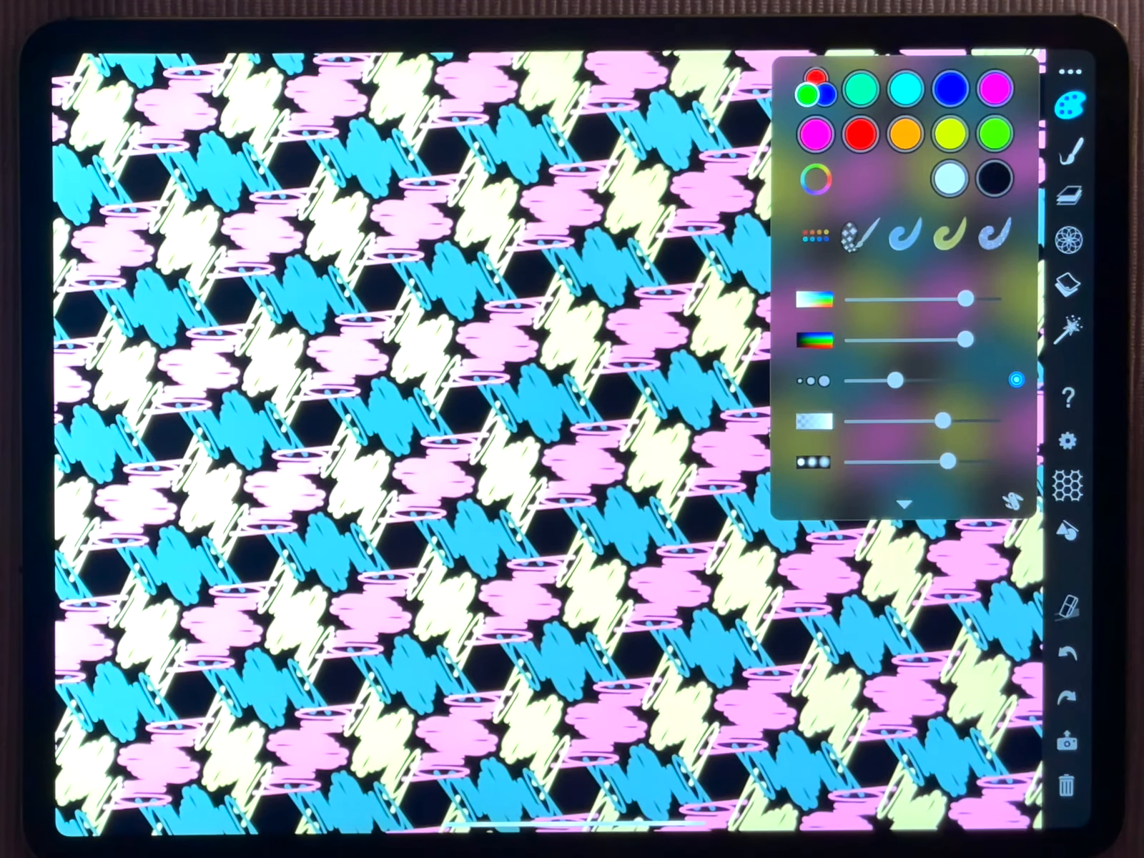
Step: Pick a new symmetry group and fill the canvas with interlocking pink, cream and cyan blob tiles
left_click(1070, 235)
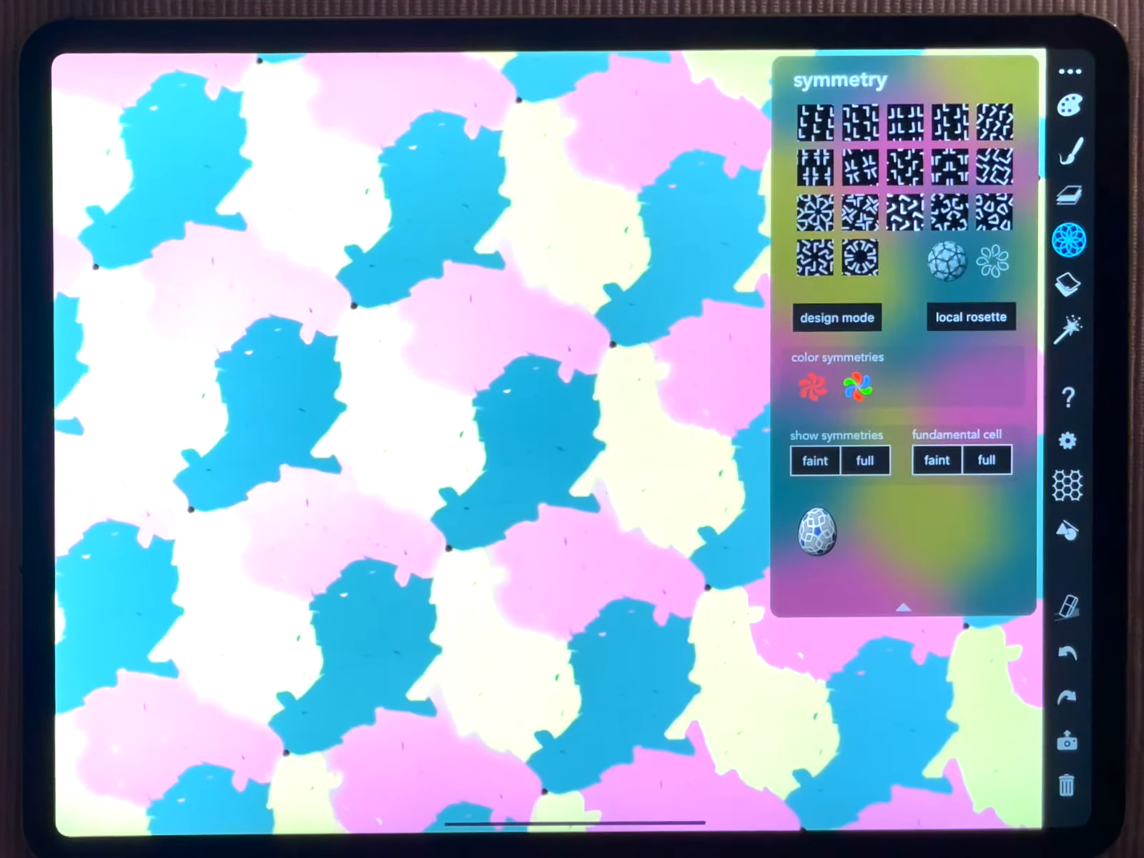
left_click(1070, 105)
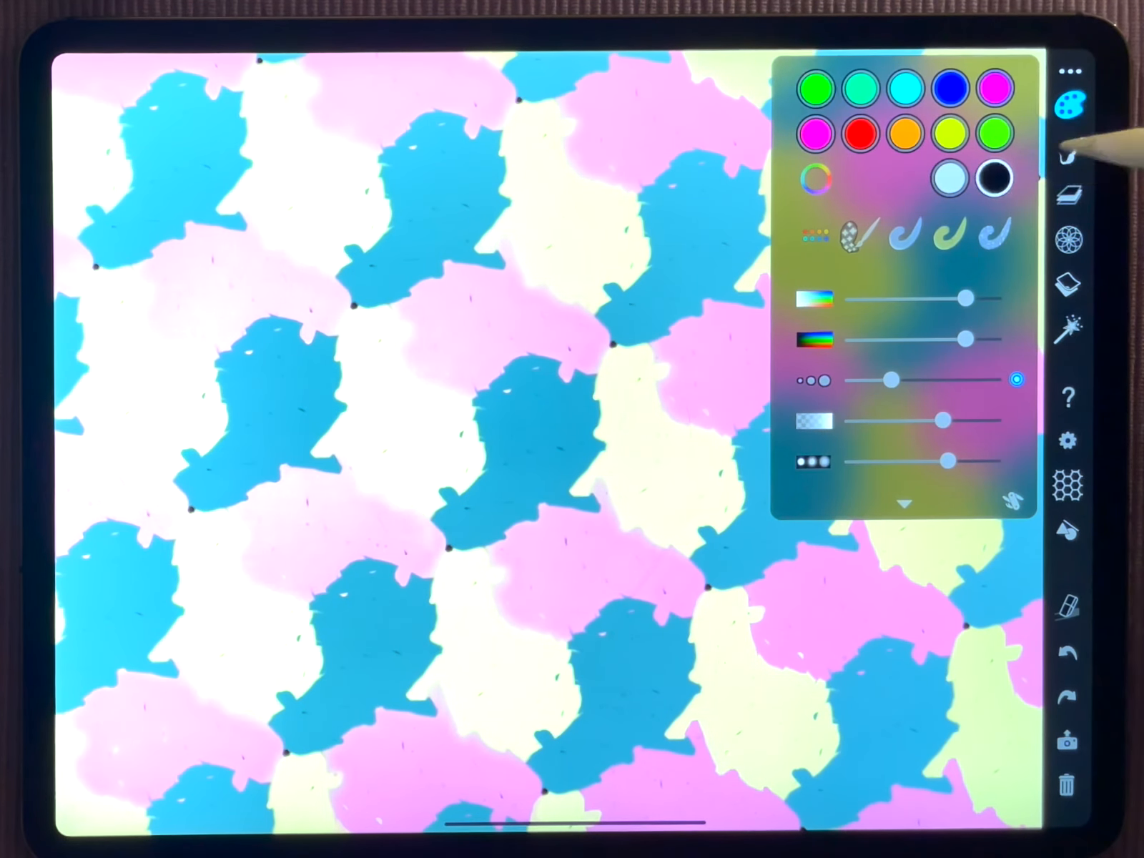